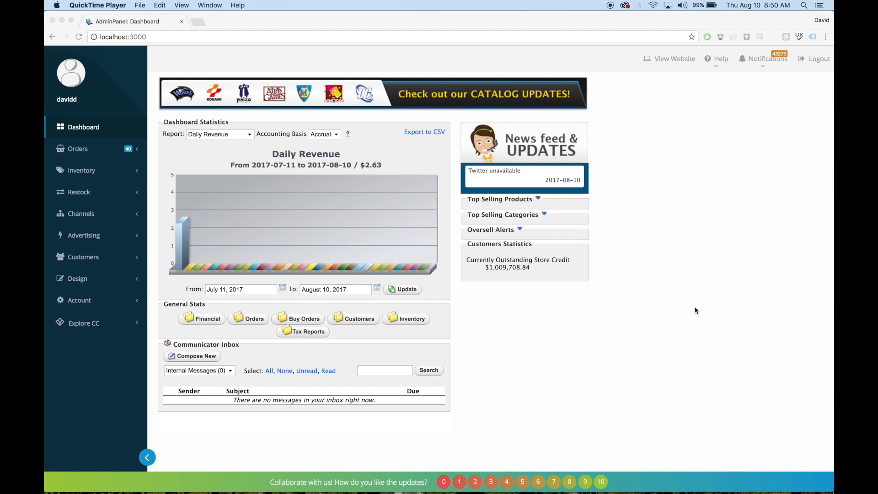
mouse_move(664, 224)
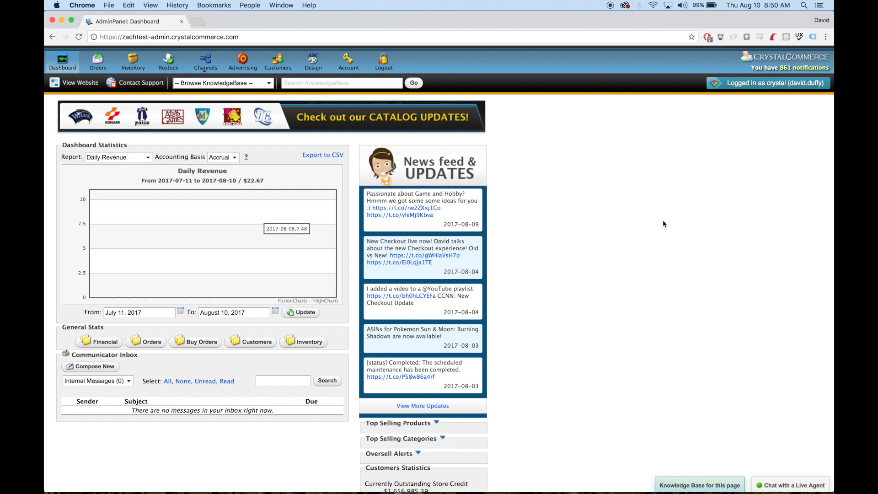
mouse_move(589, 215)
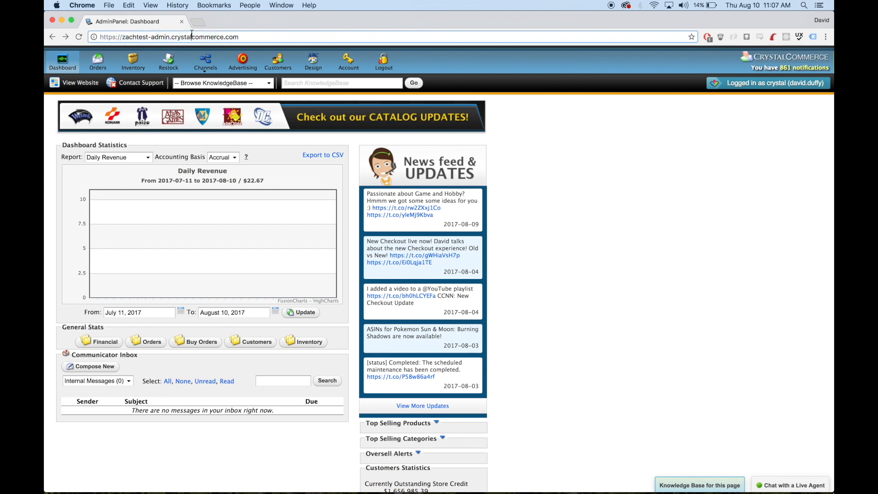
double_click(160, 36)
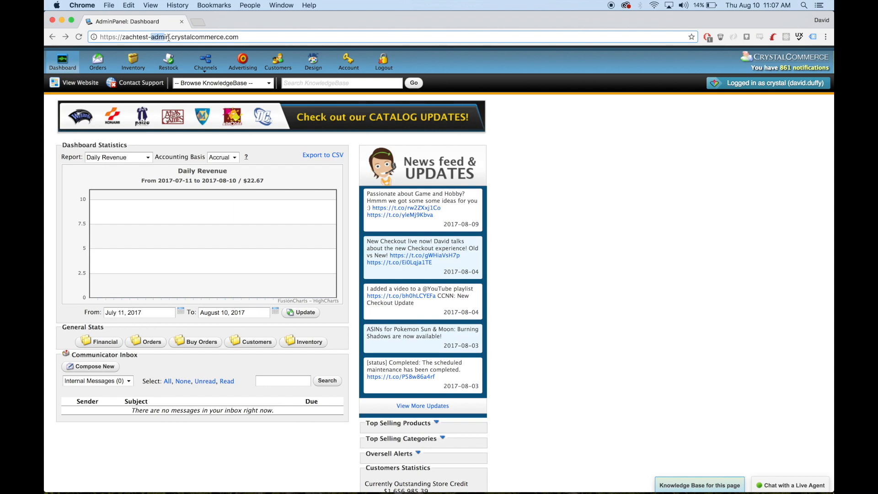
text(2)
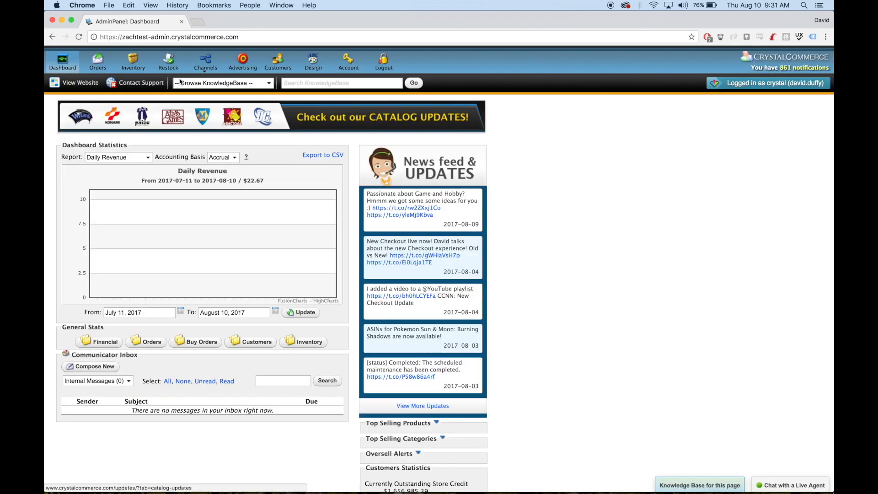
mouse_move(476, 85)
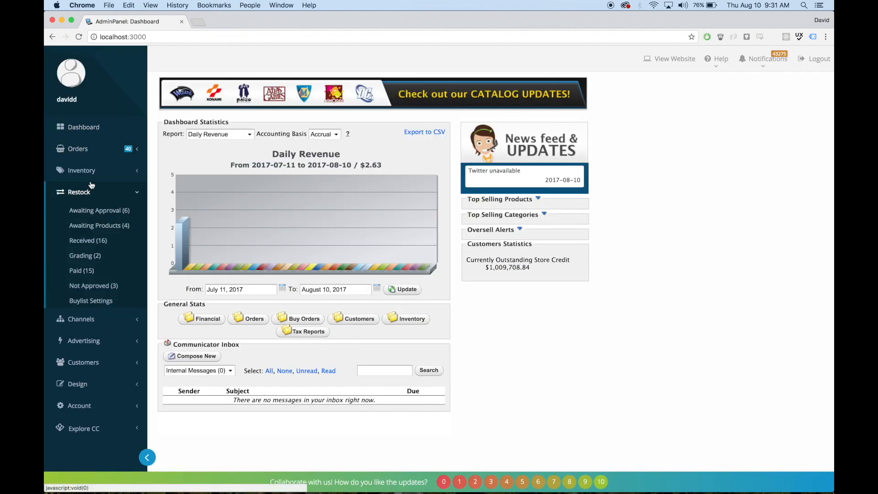
- Expand Inventory in the sidebar to list Types, Categories, Products, Import, Mass Create and Batch Updates
click(81, 170)
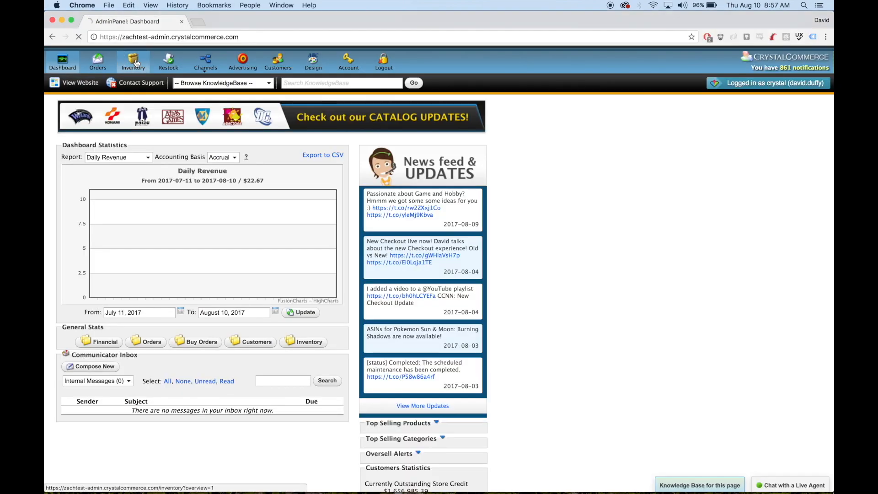
click(133, 62)
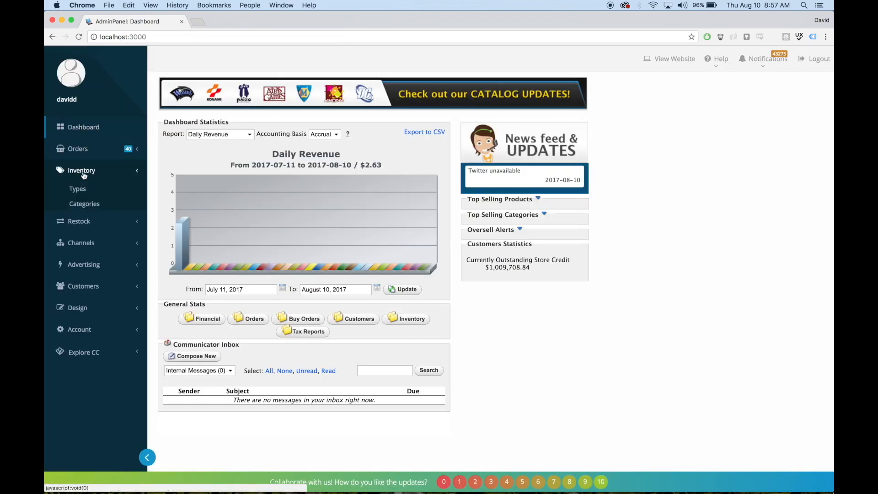
click(81, 170)
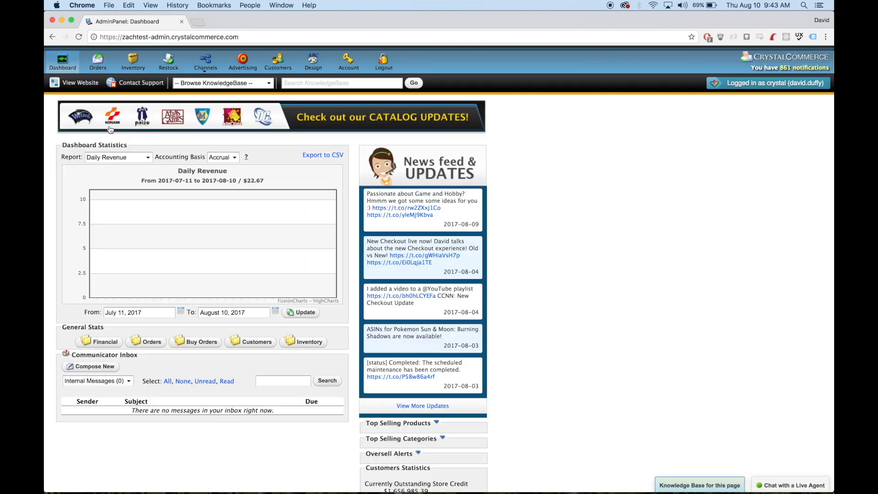
mouse_move(439, 84)
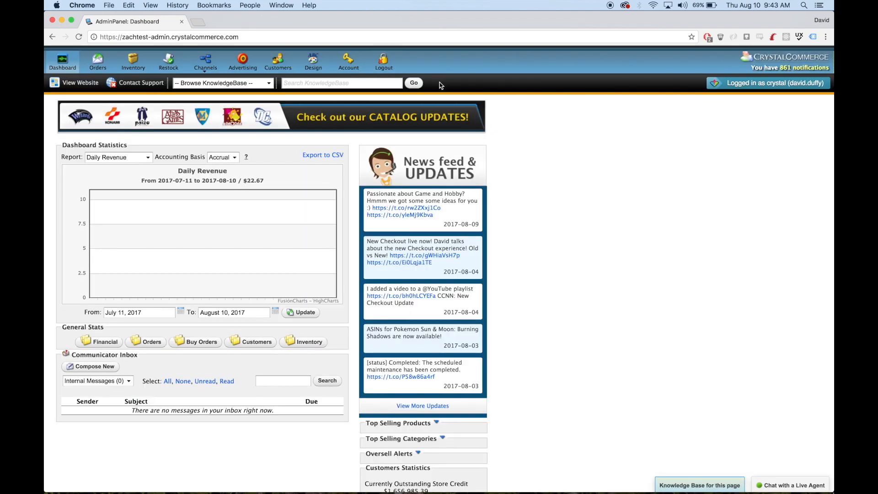
mouse_move(458, 95)
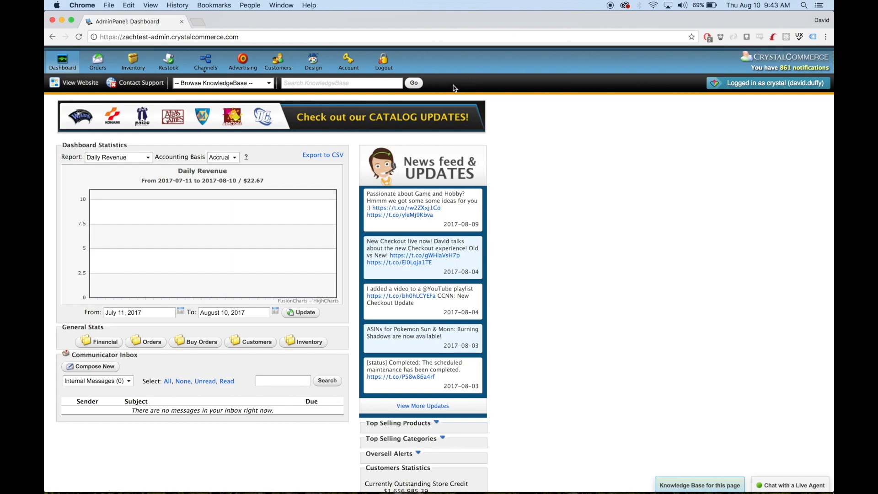
mouse_move(467, 91)
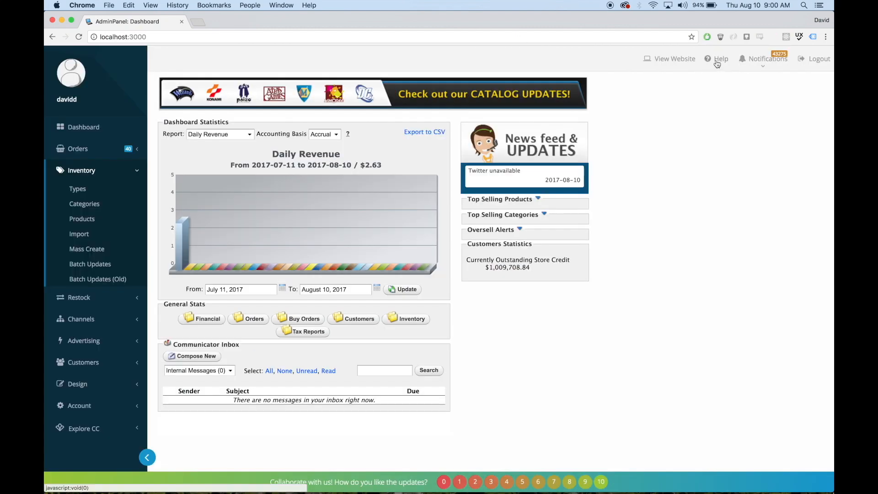
click(720, 59)
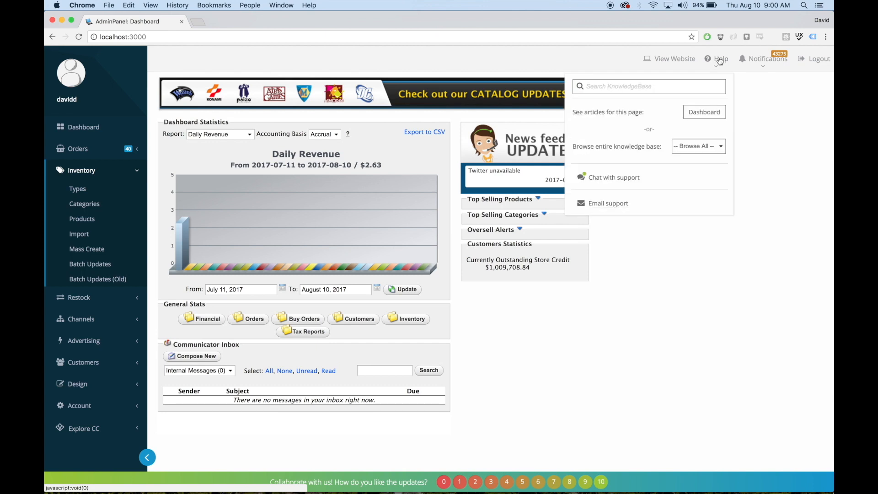
mouse_move(663, 74)
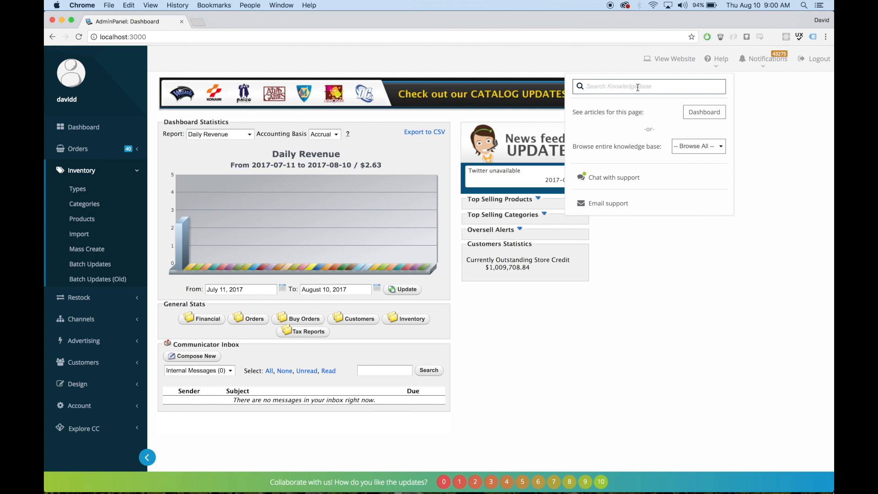
mouse_move(755, 107)
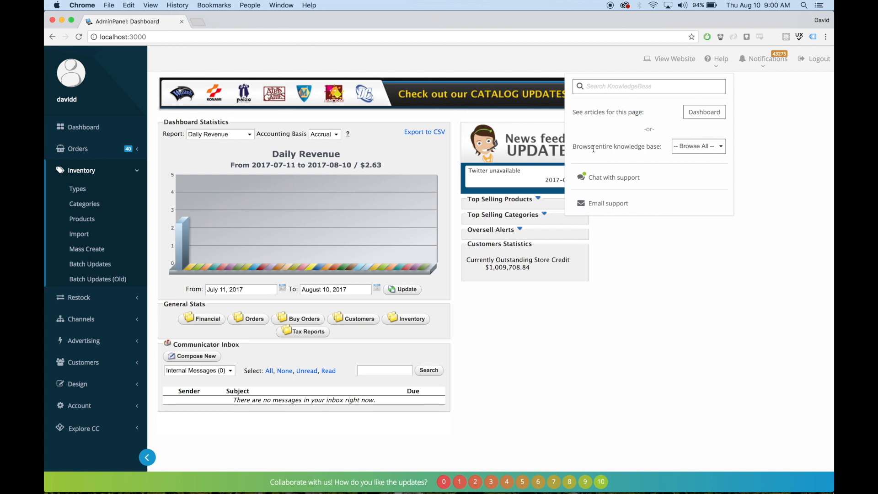
mouse_move(640, 152)
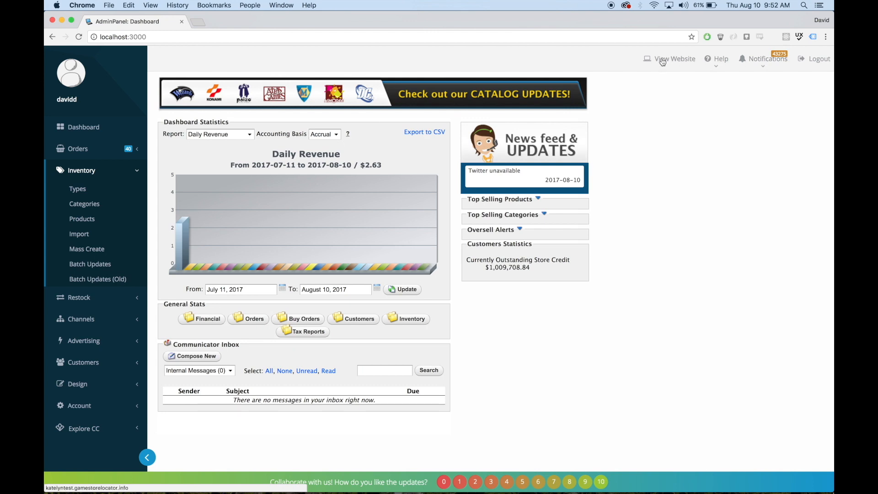
- Show the notifications summary with 43275 notifications and 124 file reports, then the Restock submenu
click(766, 58)
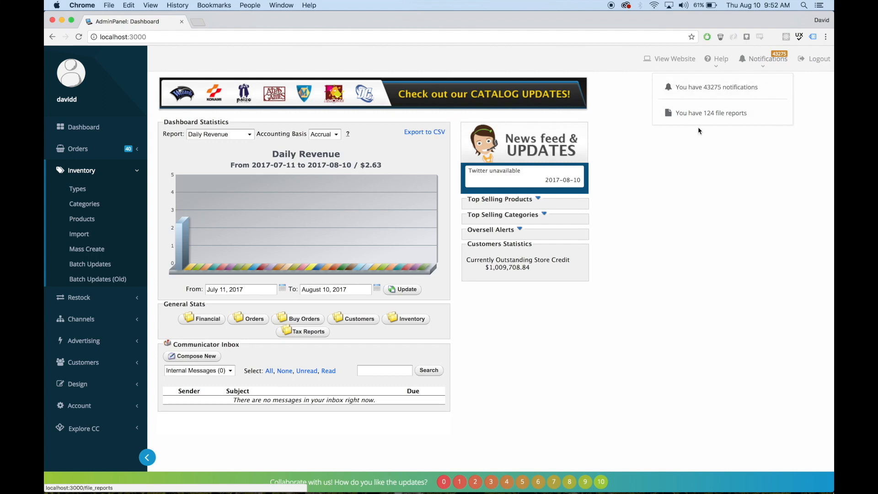
mouse_move(716, 115)
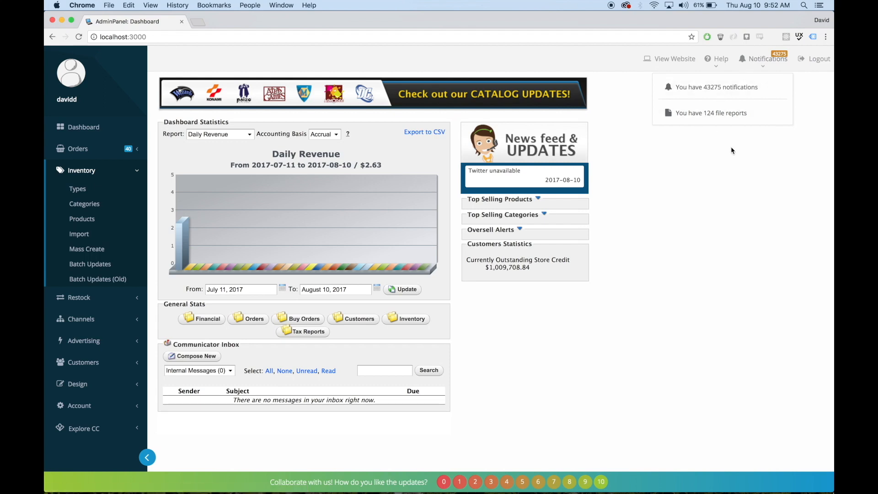
click(79, 191)
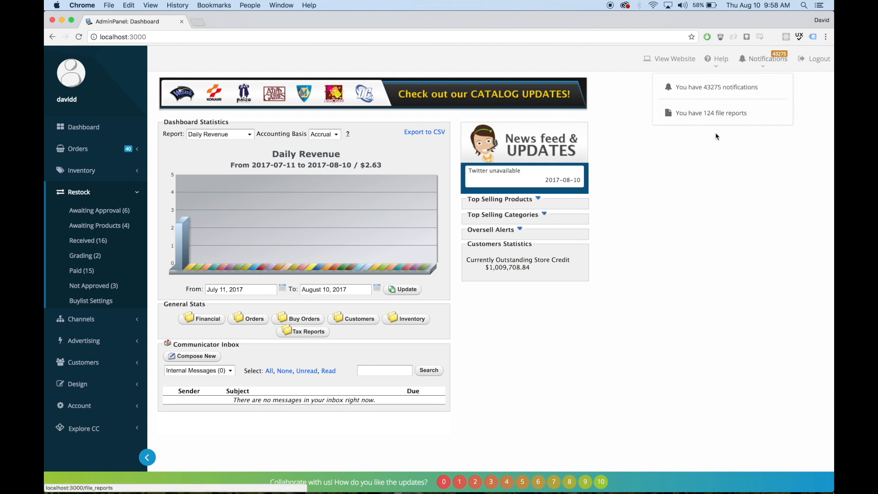
mouse_move(674, 162)
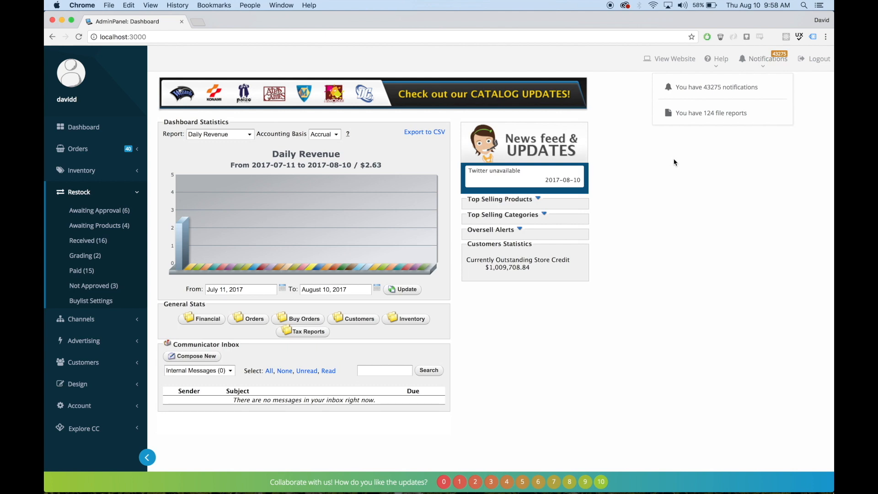
mouse_move(685, 162)
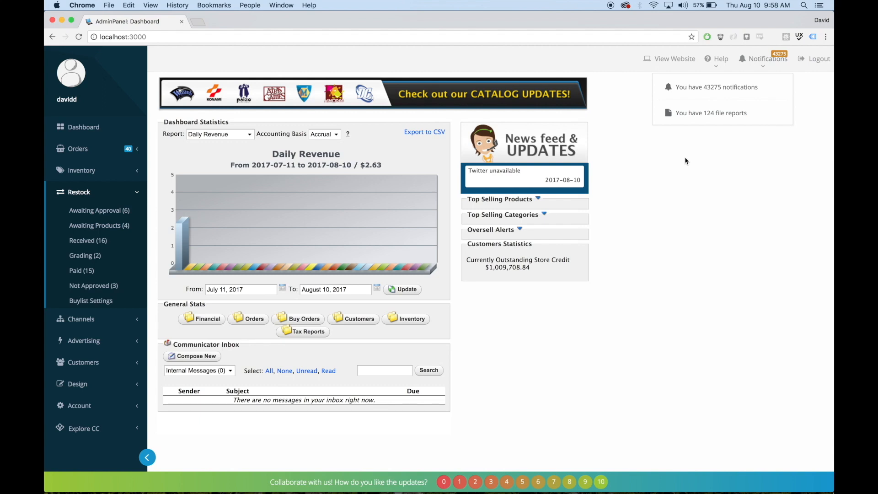
click(81, 168)
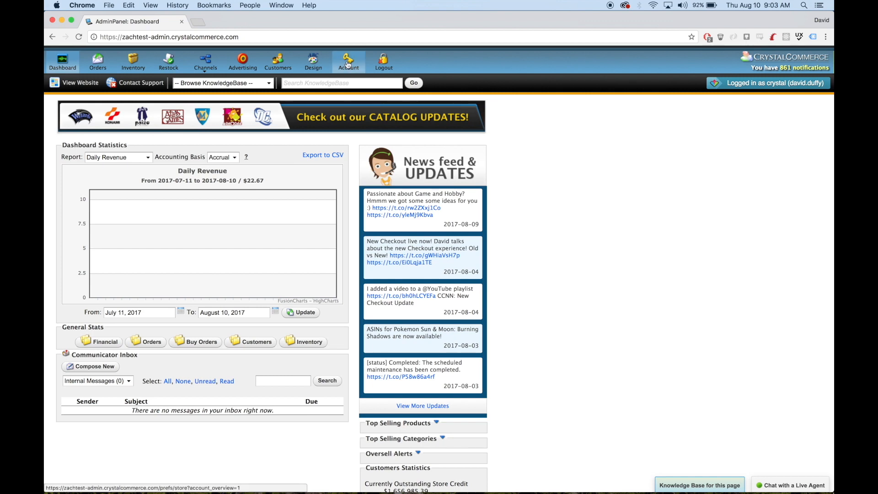
- Reach the payment preferences page through the old admin's Account menu
click(347, 61)
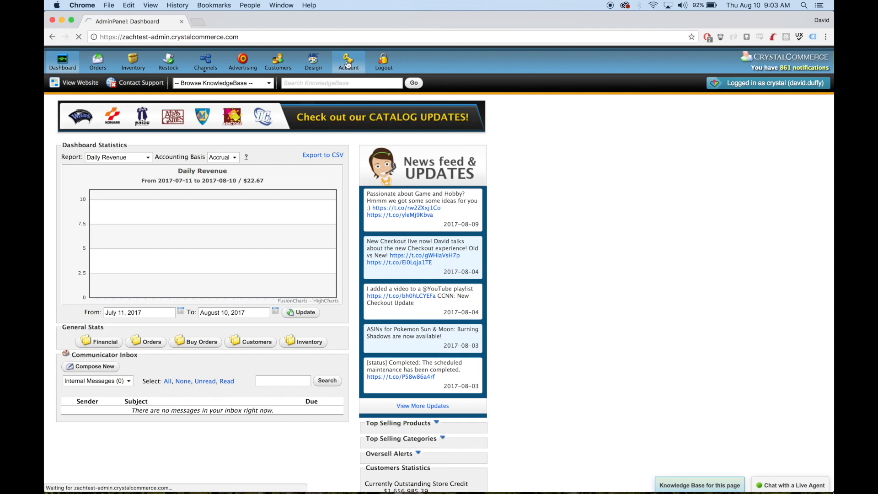
click(347, 60)
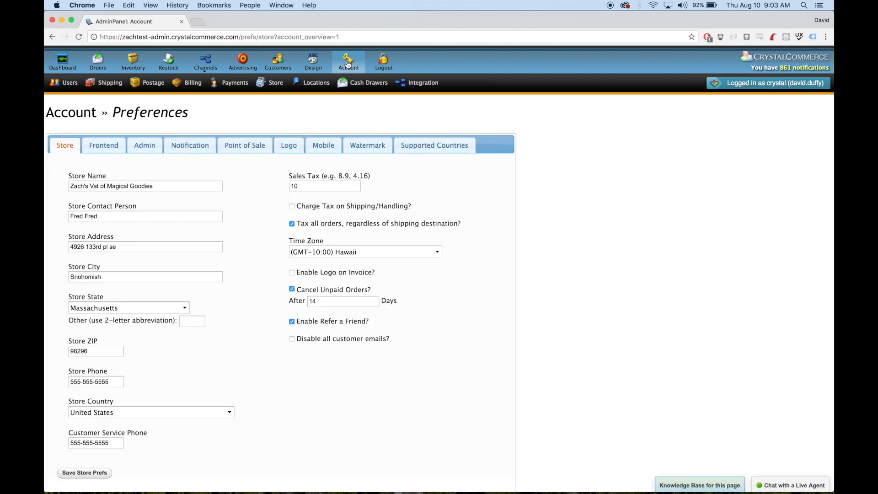
click(234, 83)
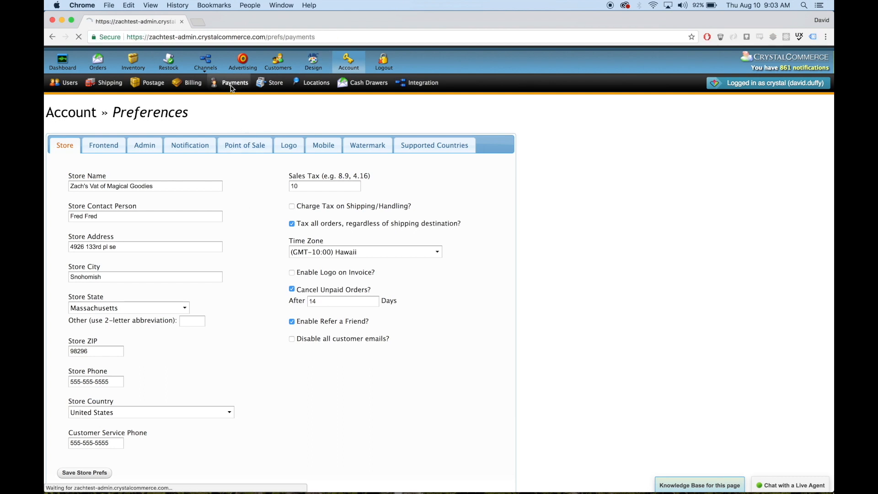
click(235, 82)
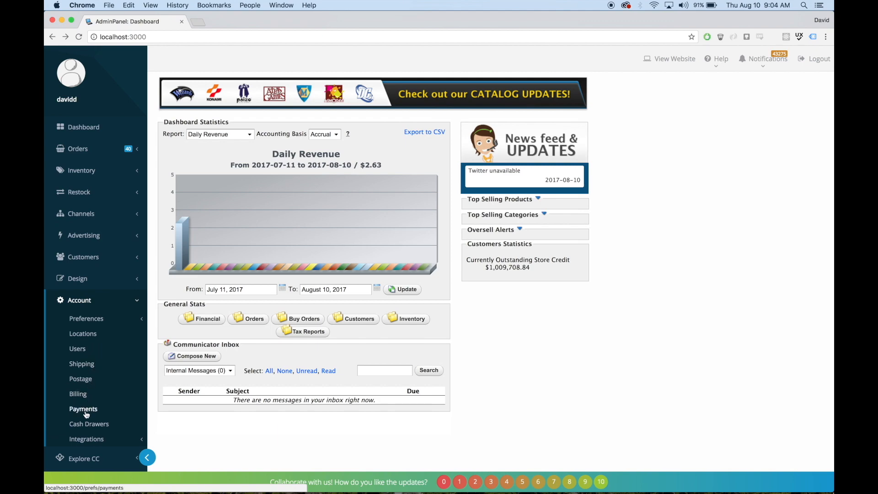
- Expand Account in the new sidebar and go to its Payments page
click(83, 409)
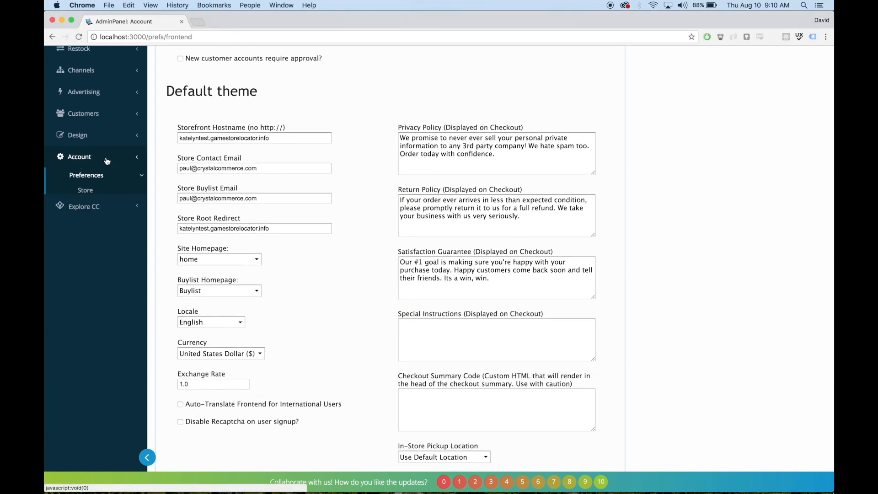
- Expand Explore CC, visit CrystalCommerce Community, and confirm the account page sits in a new tab
click(84, 180)
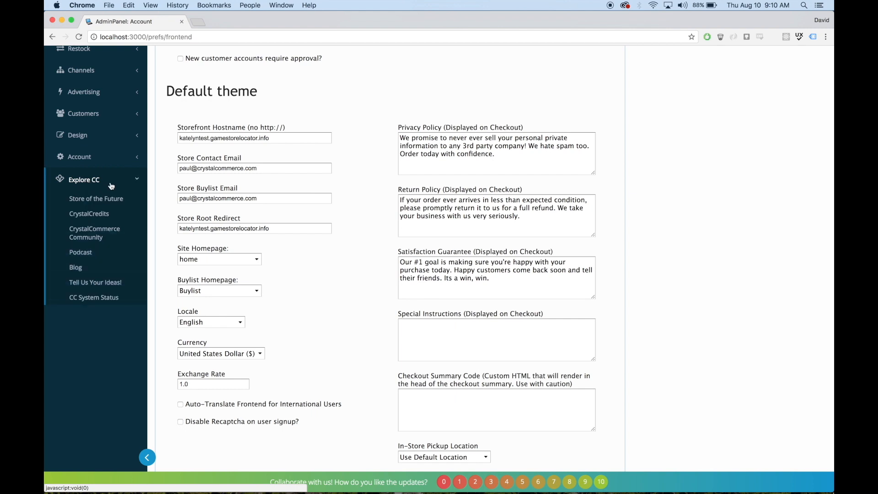
mouse_move(96, 282)
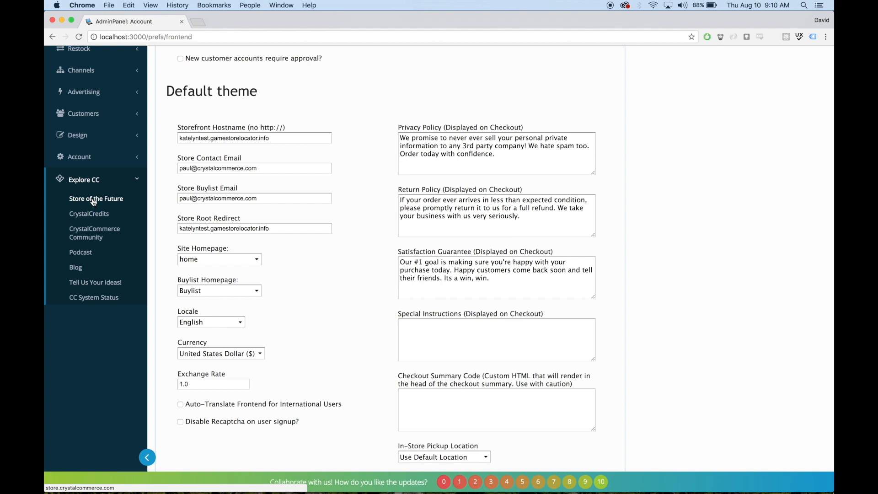
mouse_move(94, 232)
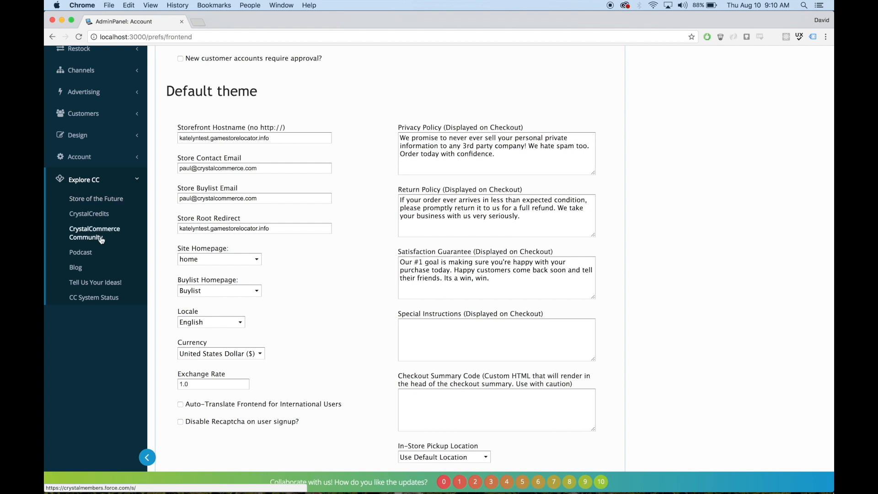
click(84, 180)
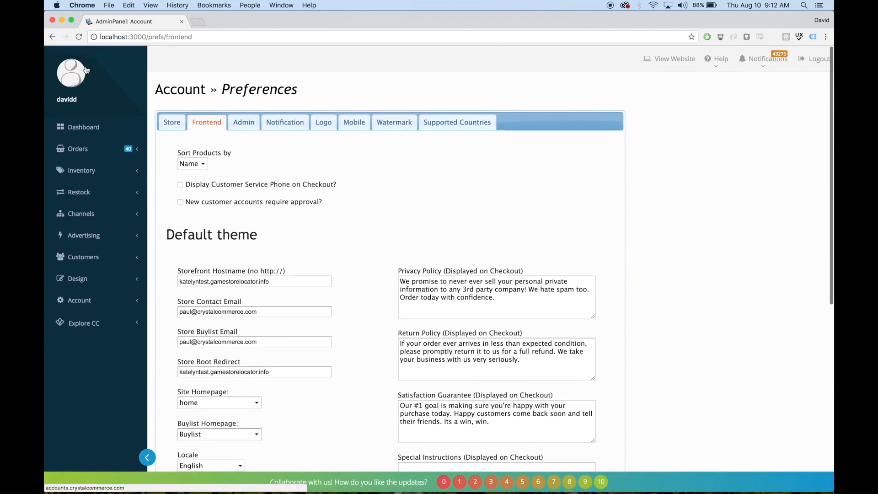
mouse_move(65, 105)
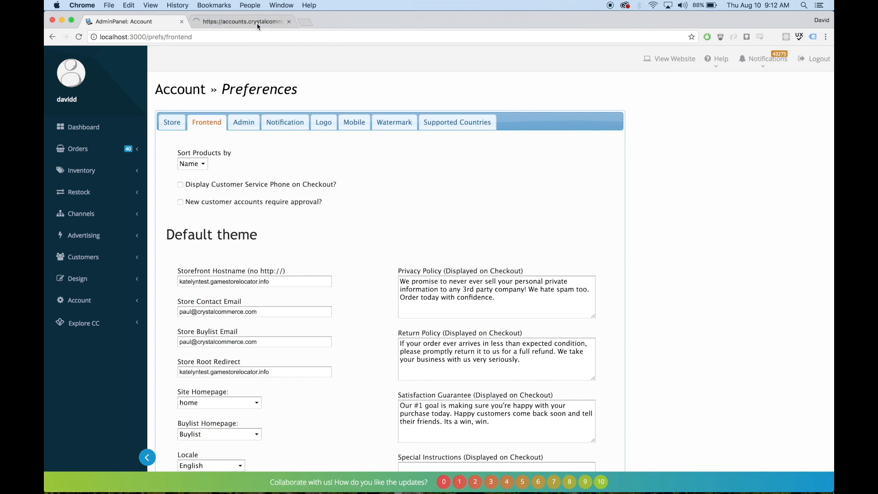
click(241, 21)
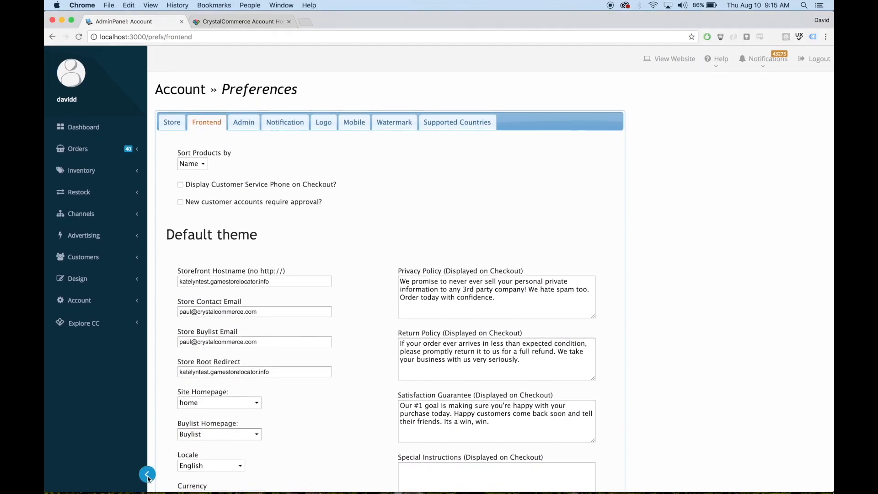
- Collapse the navigation to icons only and show the help and support dropdown
click(147, 474)
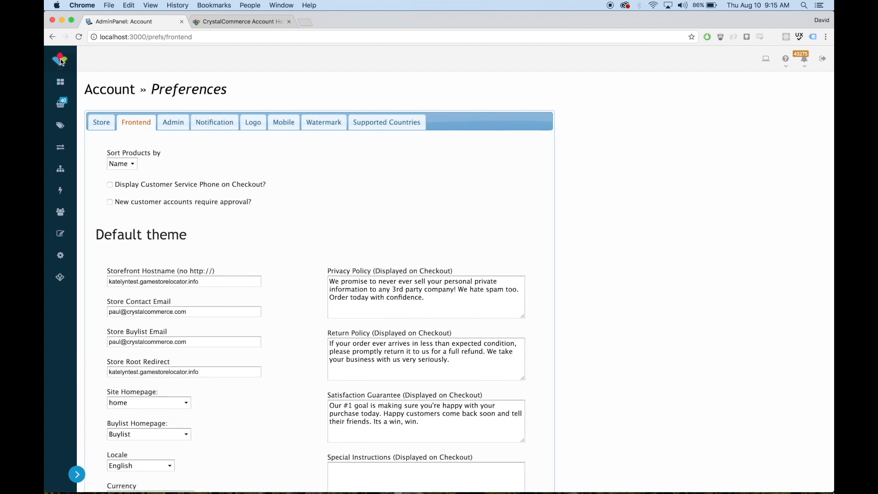
mouse_move(756, 96)
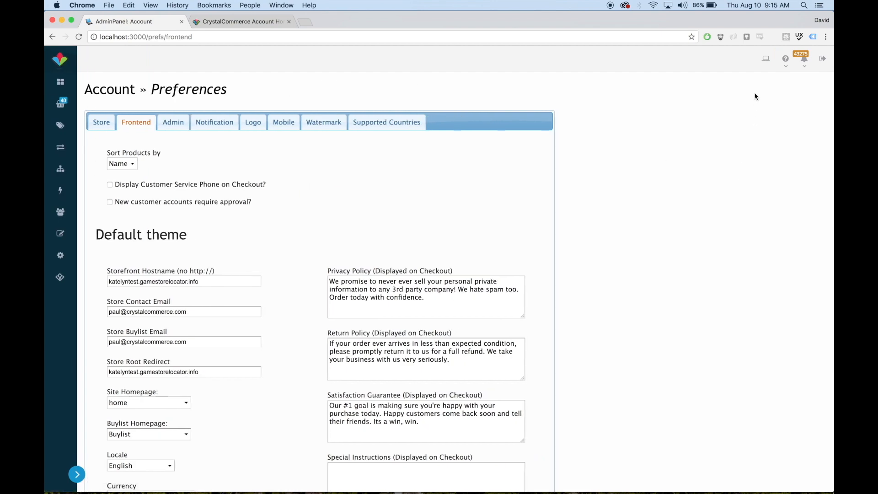
click(785, 58)
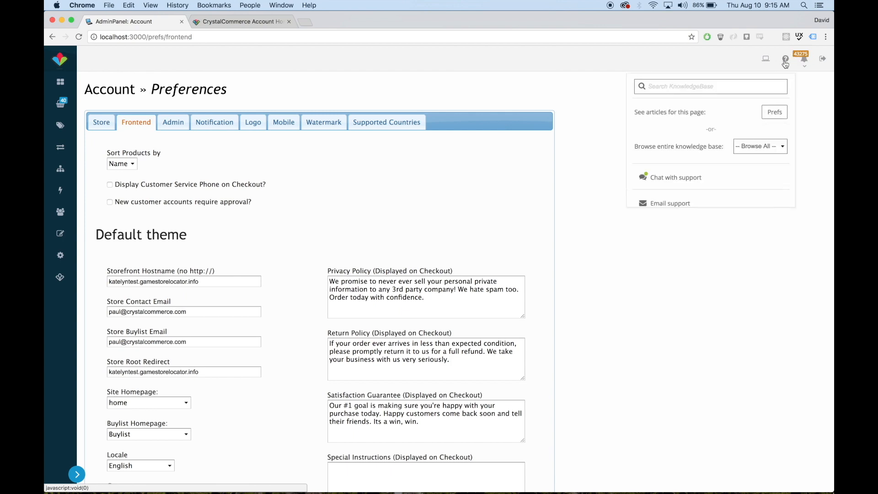
click(786, 60)
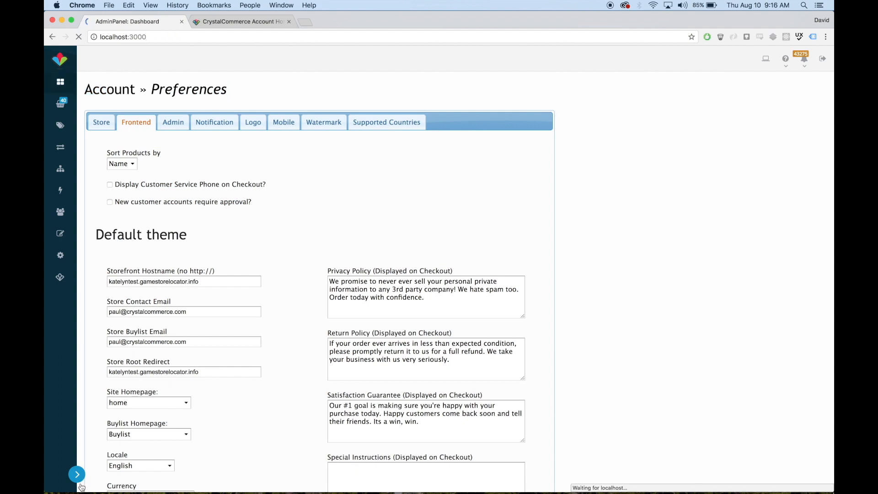
- Return to the Dashboard with the navigation expanded back to full width
click(77, 474)
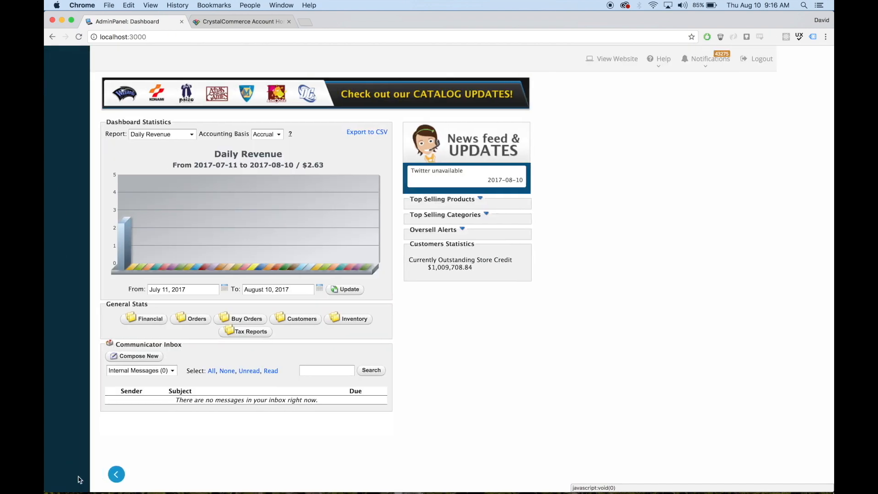
click(116, 473)
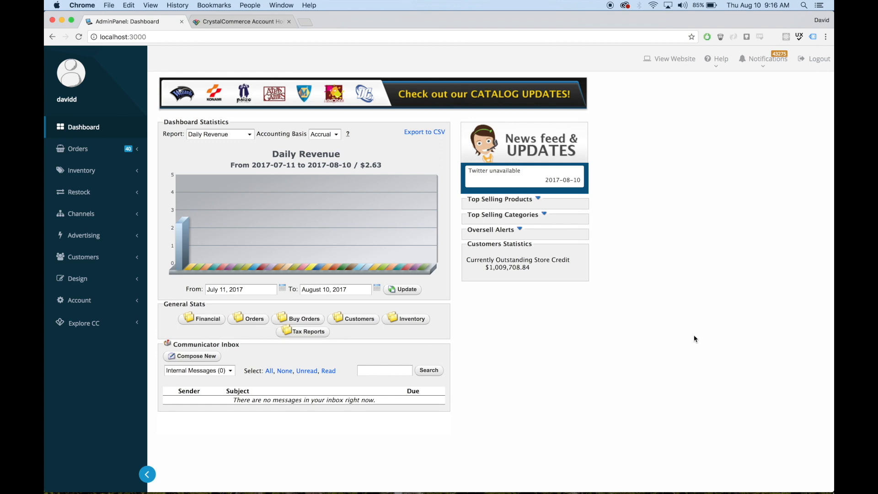
mouse_move(499, 309)
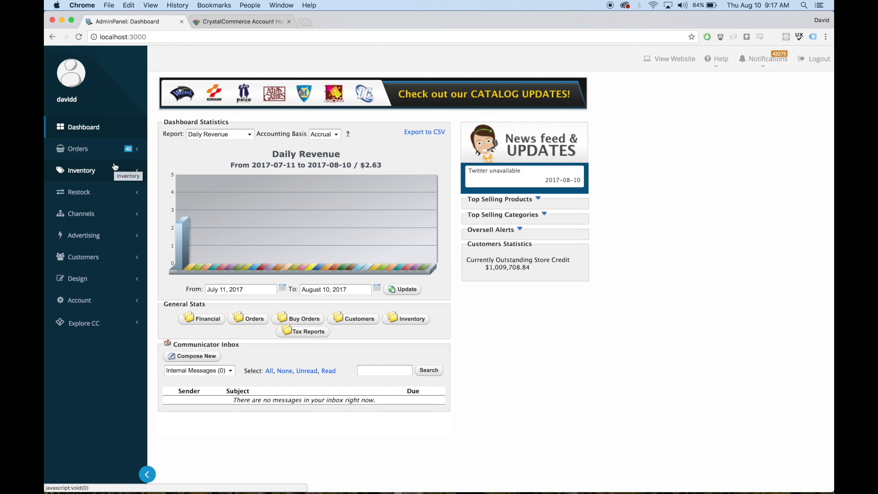
mouse_move(110, 154)
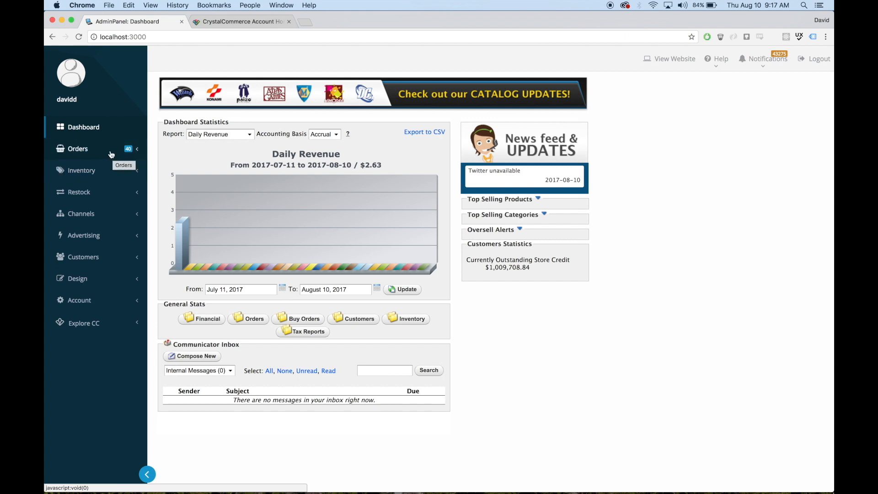
mouse_move(111, 201)
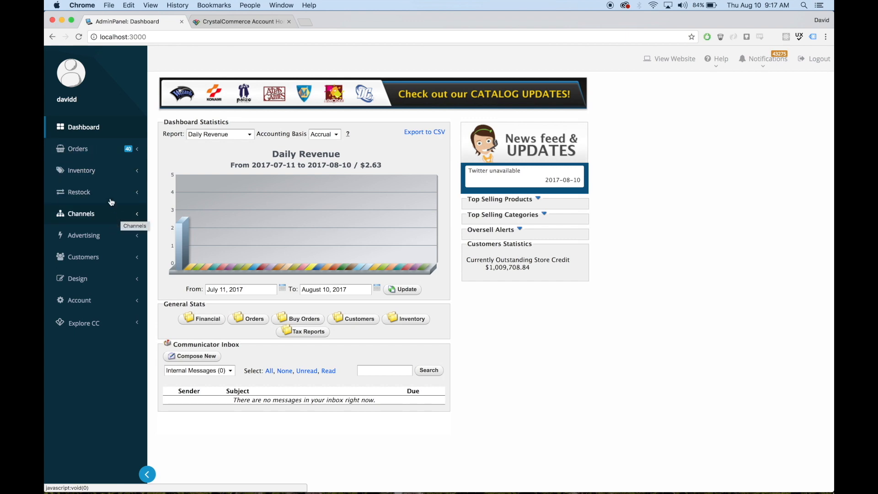
click(81, 170)
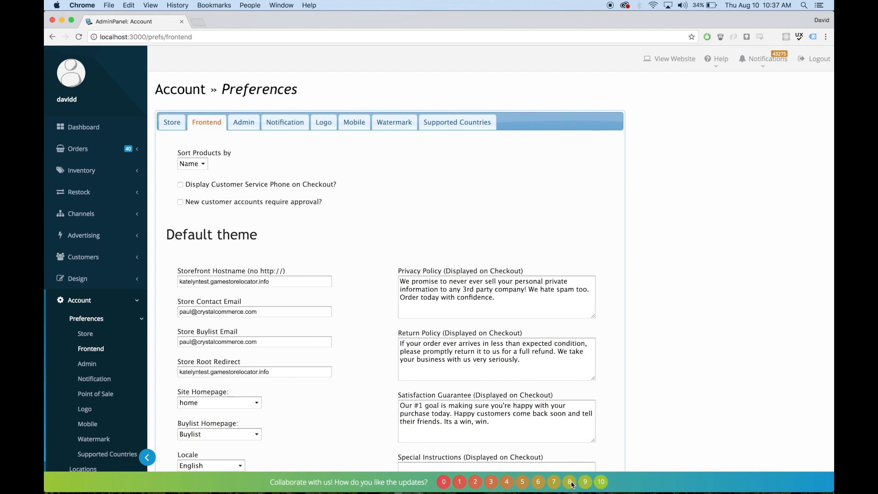
- Rate the updates 8 out of 10 and start an optional note in the feedback bar
click(568, 481)
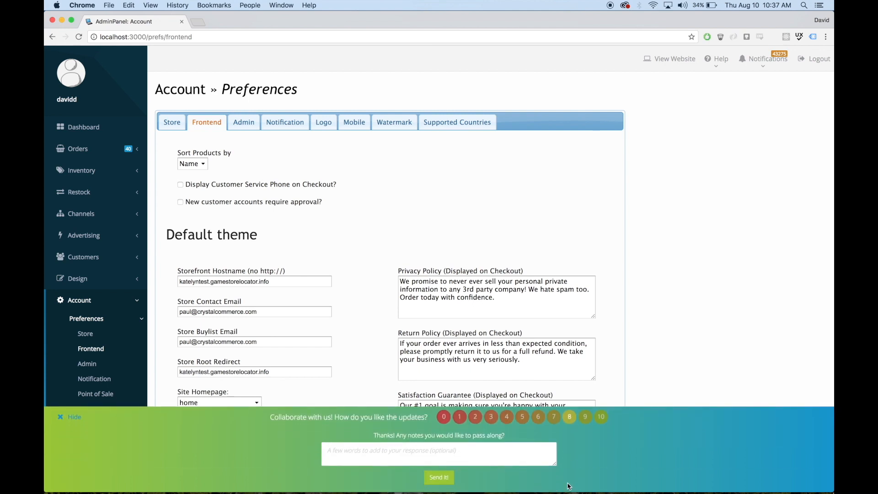
click(438, 453)
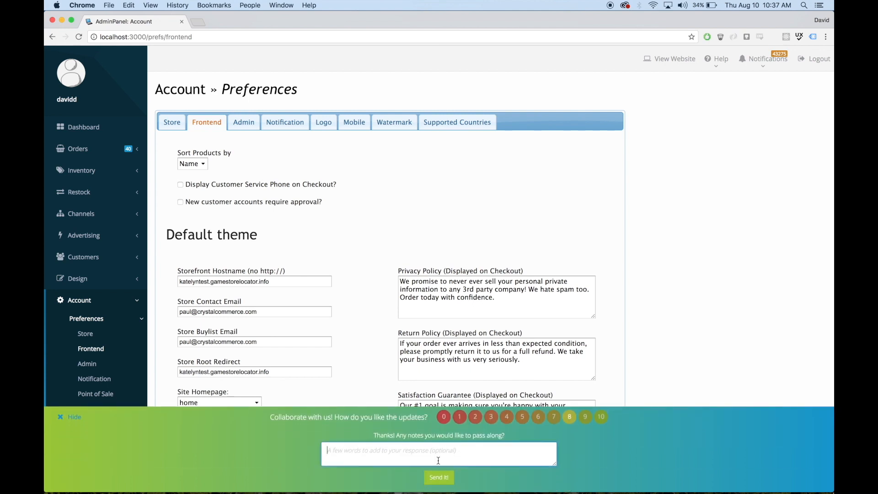